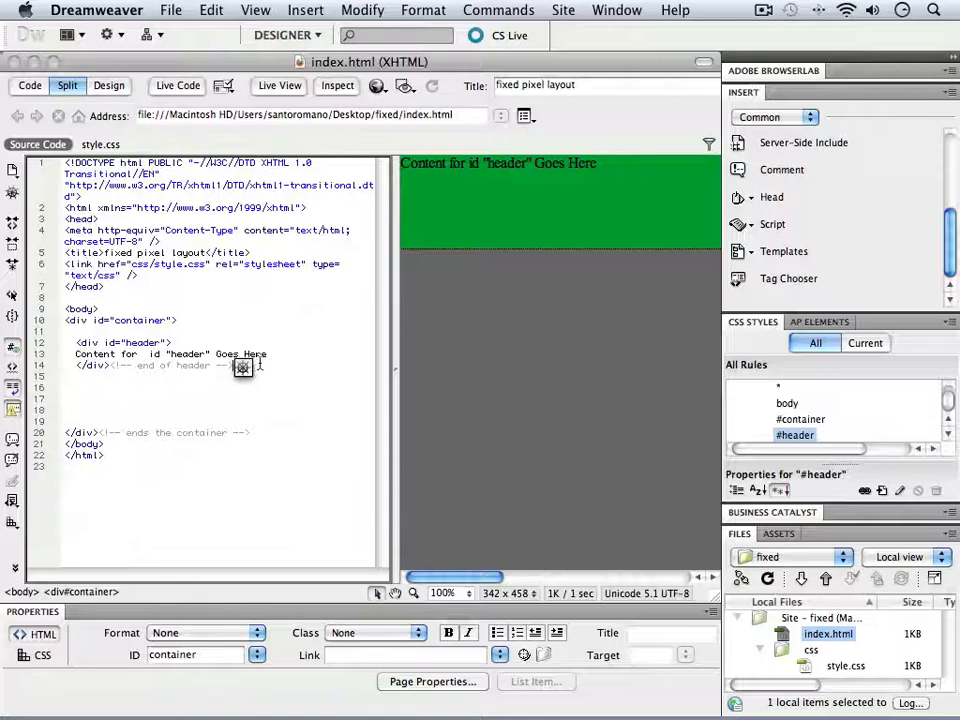
mouse_move(804, 142)
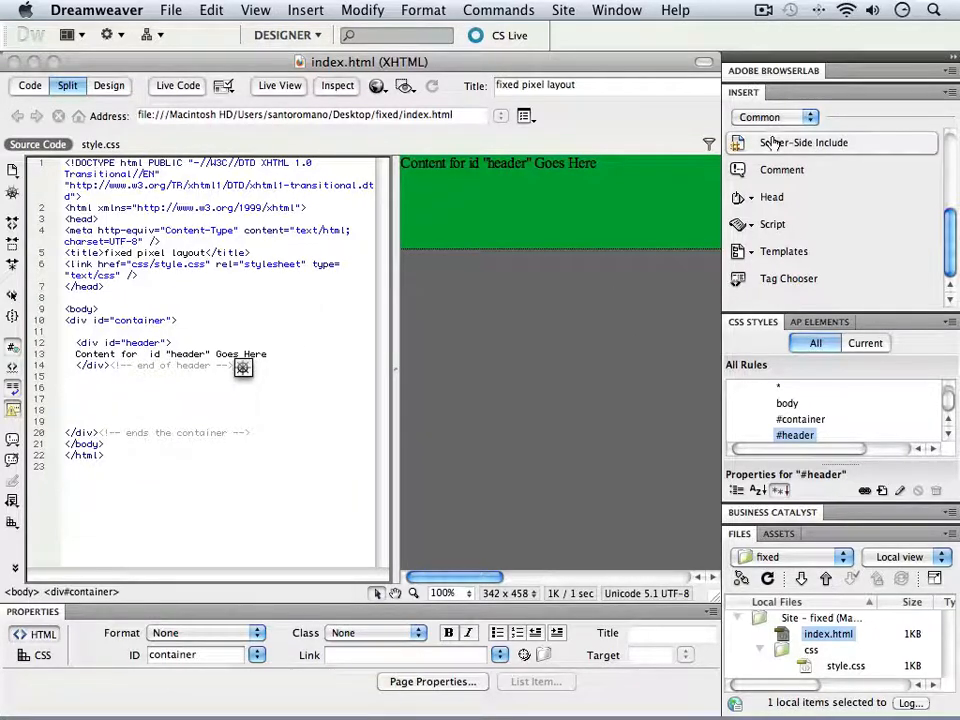
Set the #header rule's Background-color to bright green #0C0 from the swatches
double_click(796, 434)
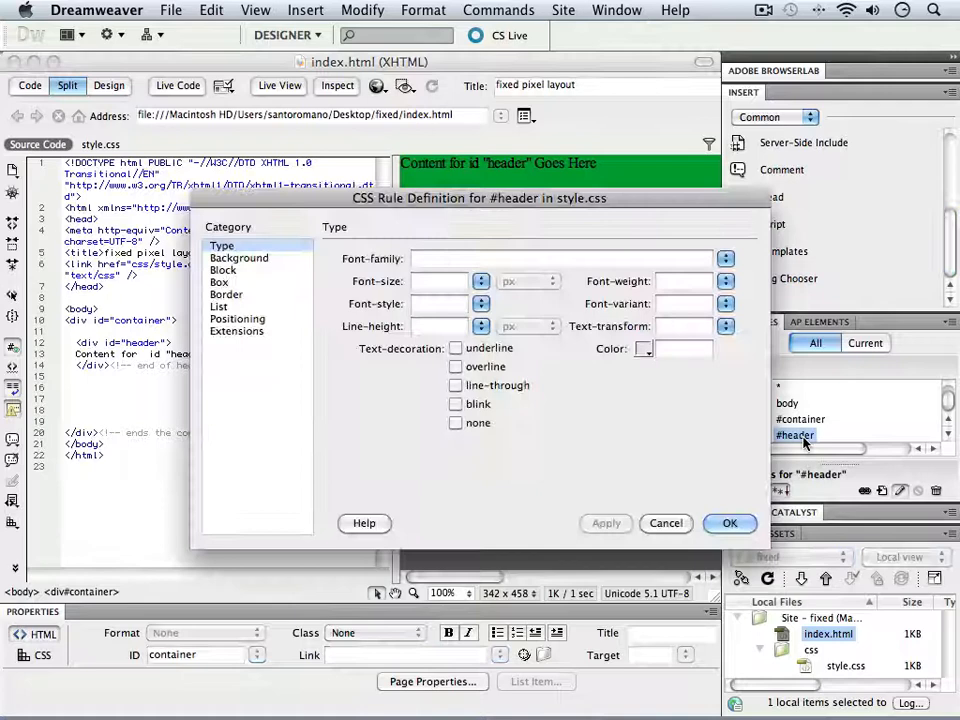
click(240, 258)
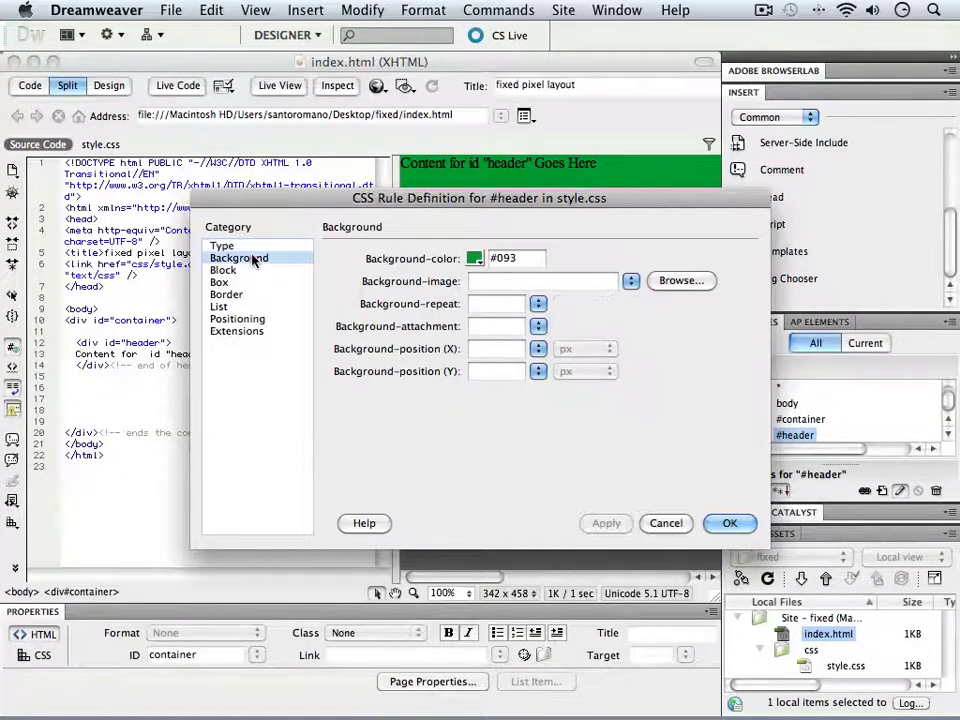
click(474, 258)
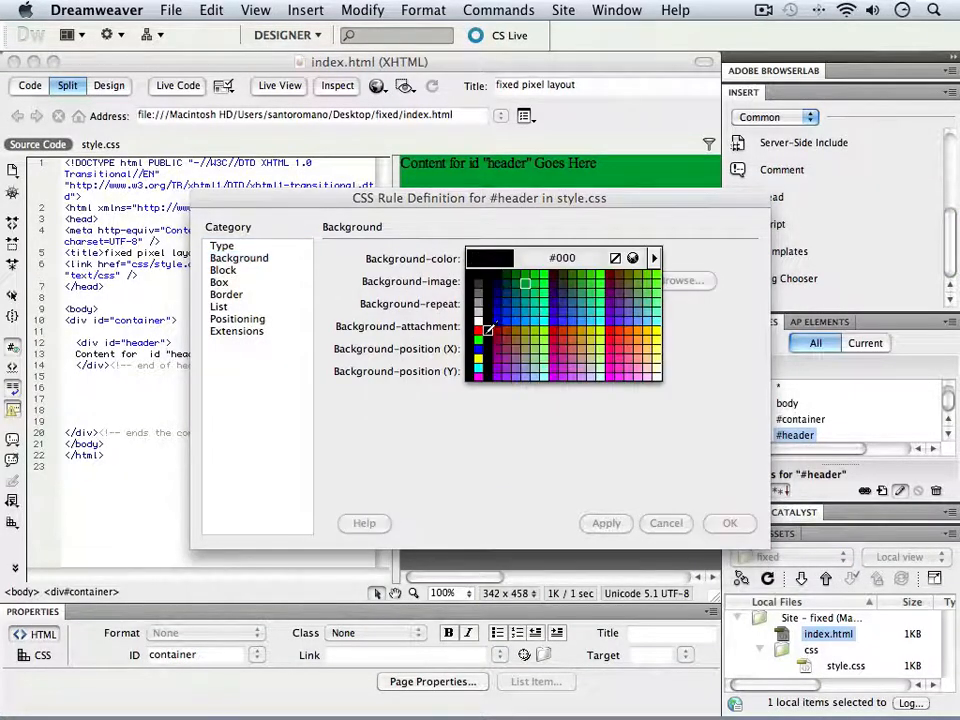
click(536, 276)
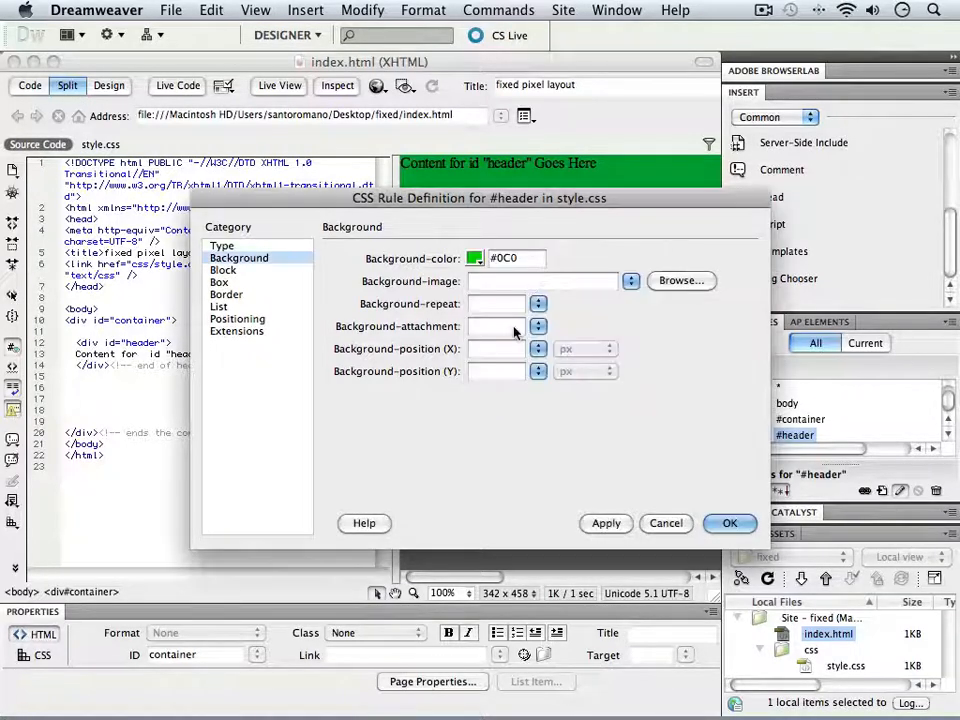
click(730, 524)
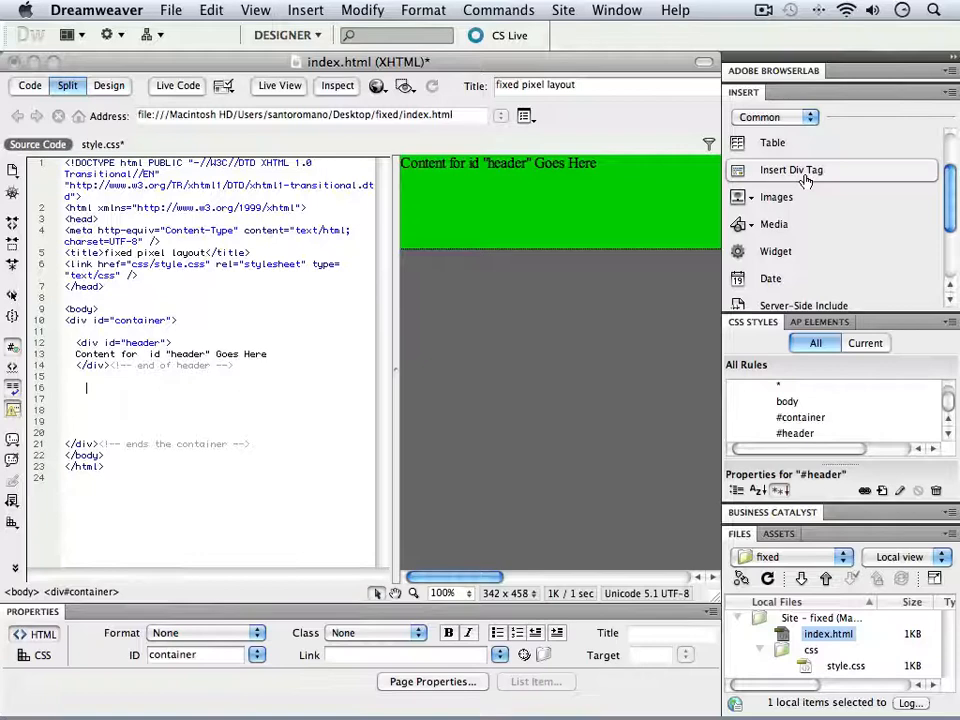
Insert a div with ID 'sidebar1' and create its #sidebar1 ID rule in style.css
click(792, 170)
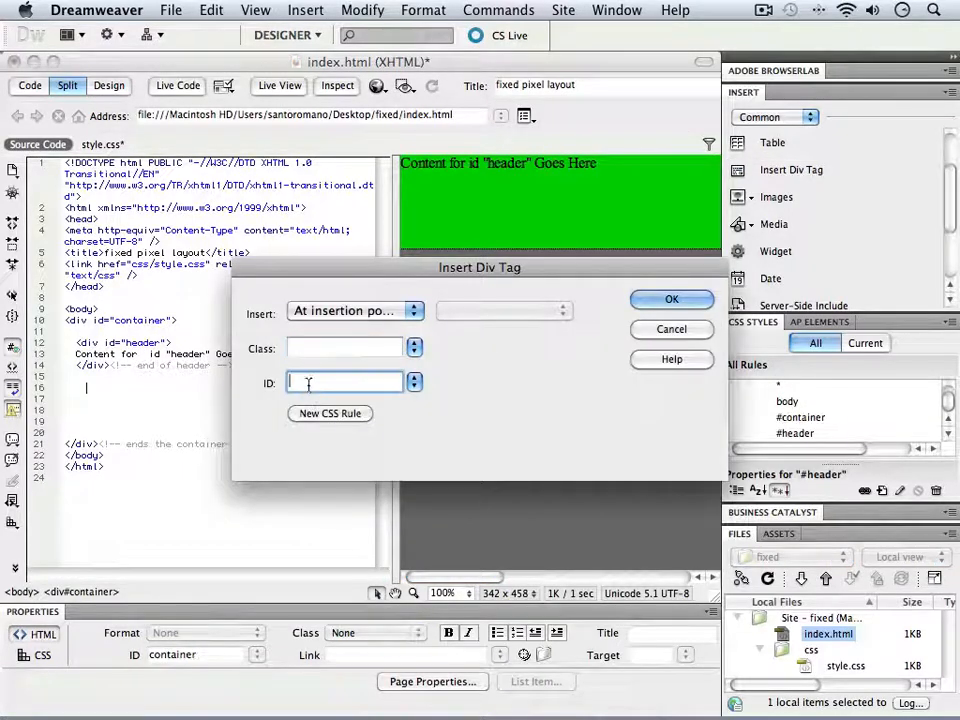
text(s)
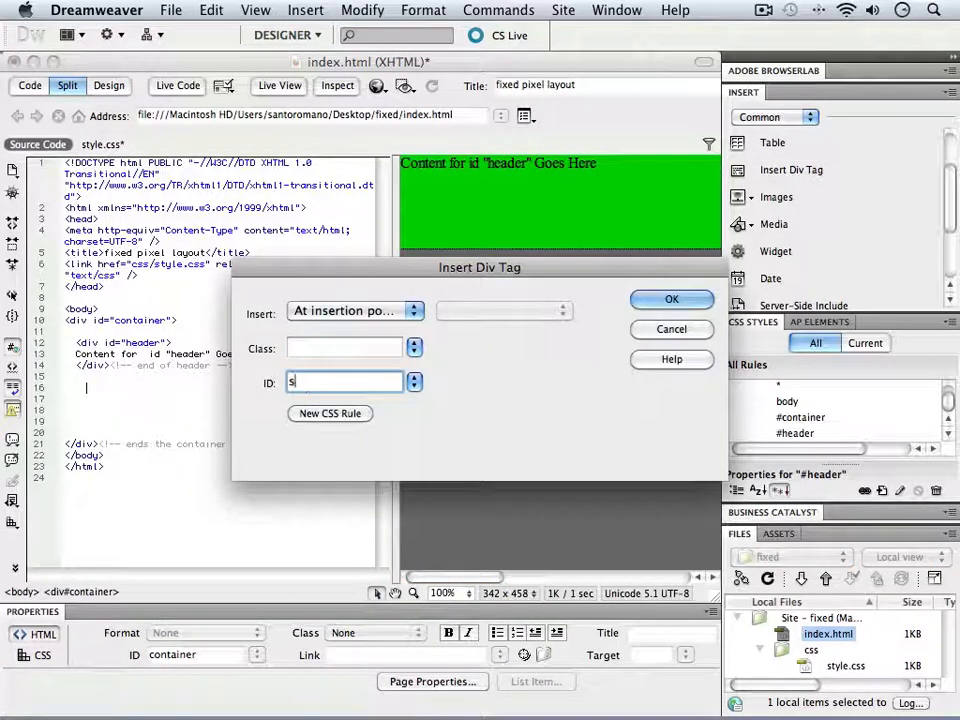
text(ide)
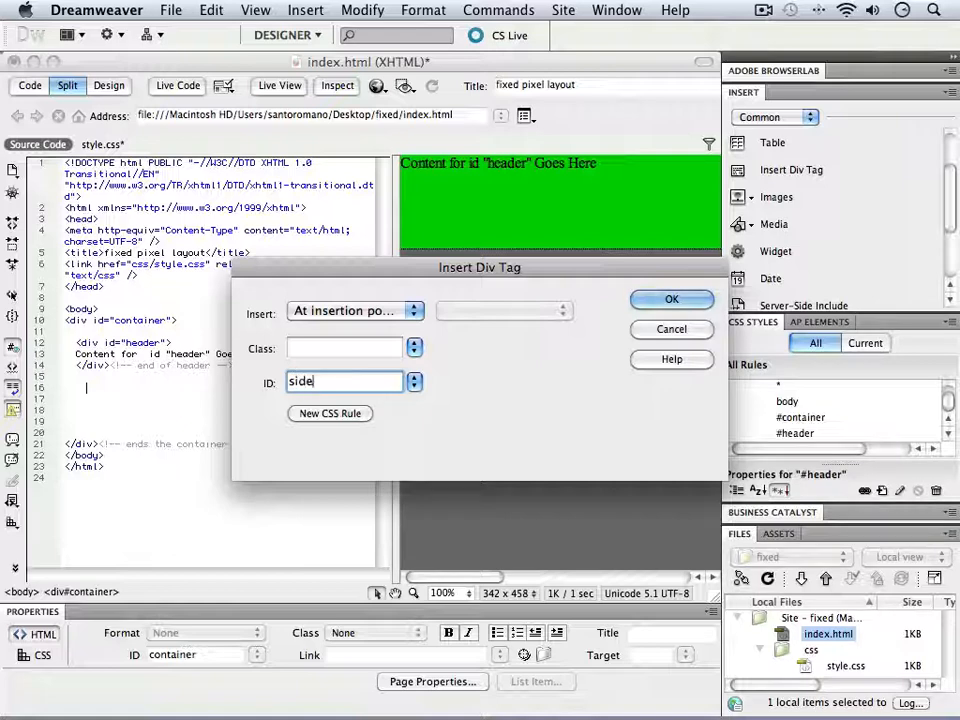
text(bar1)
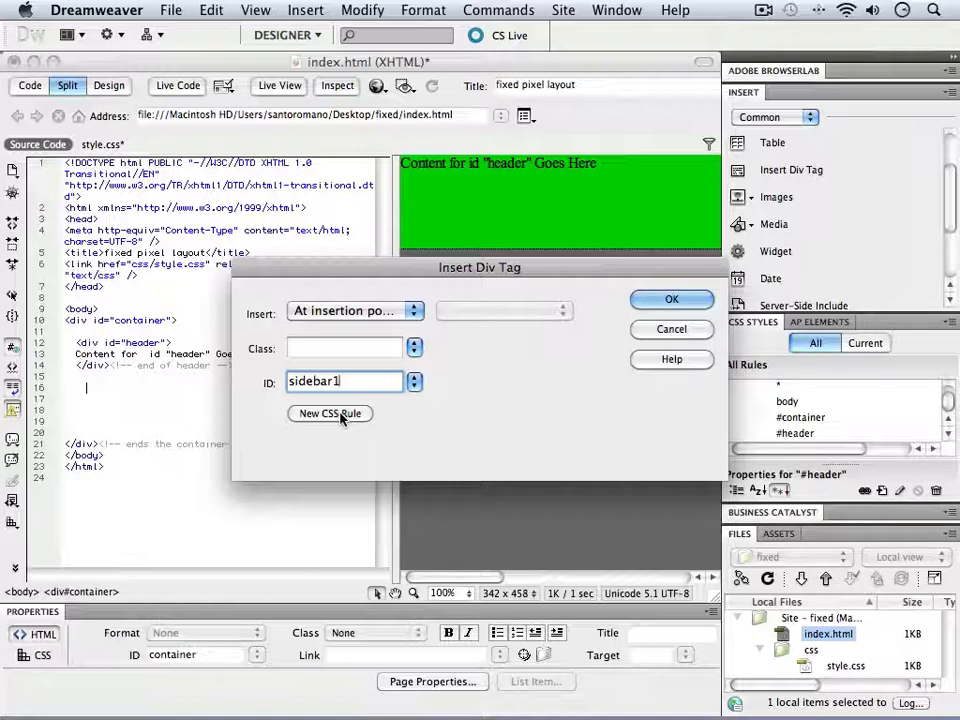
click(330, 412)
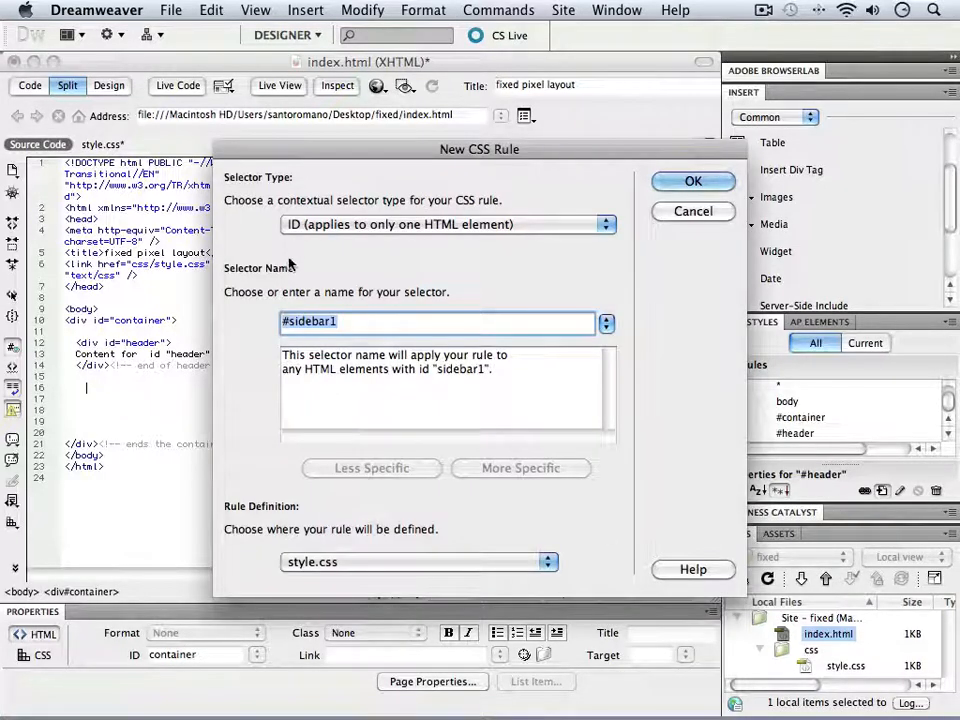
mouse_move(324, 576)
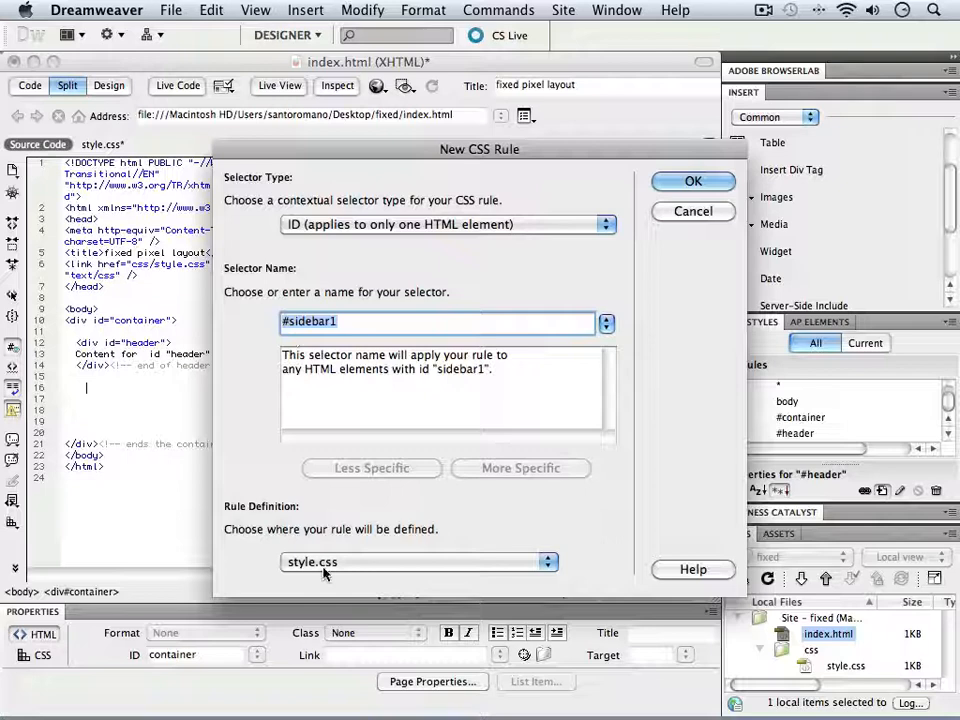
click(692, 180)
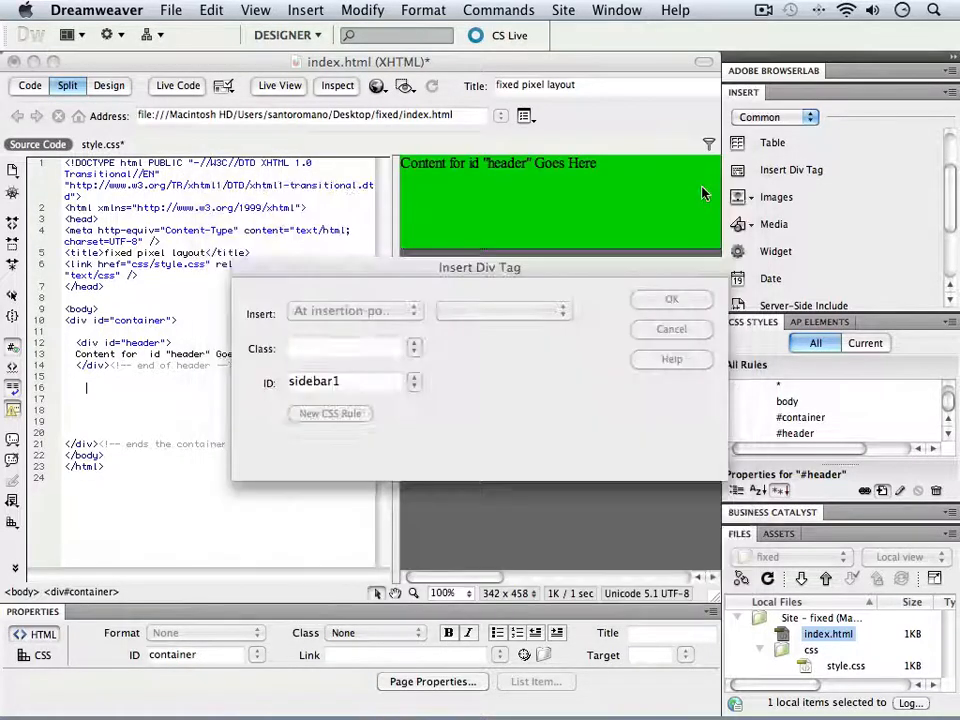
Choose tan #C96 as the #sidebar1 Background-color after trying other swatches
click(330, 412)
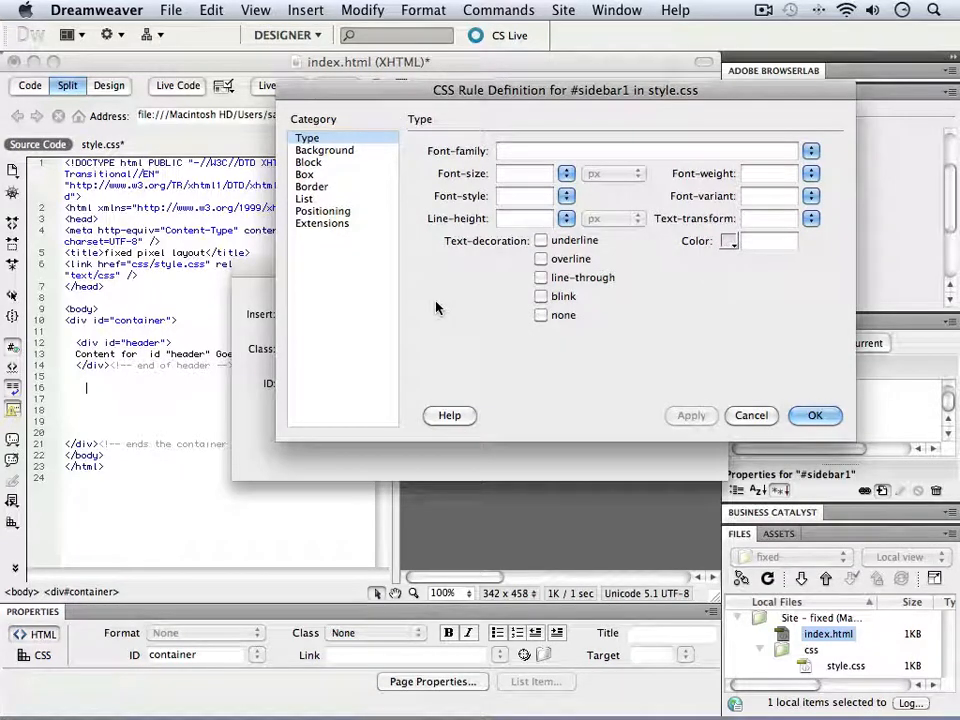
click(324, 148)
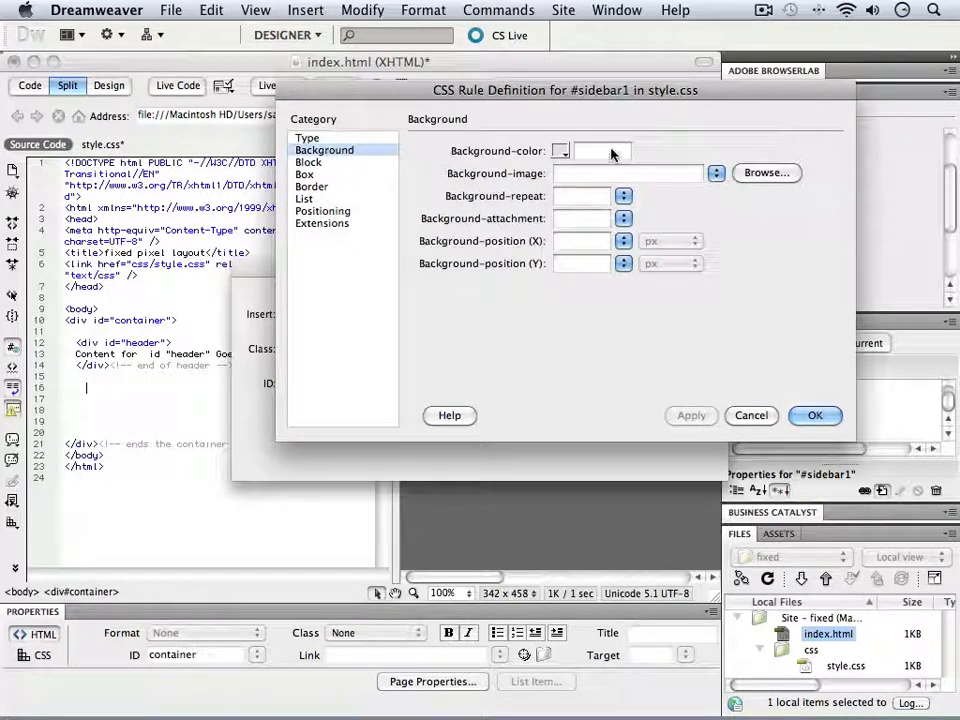
click(560, 152)
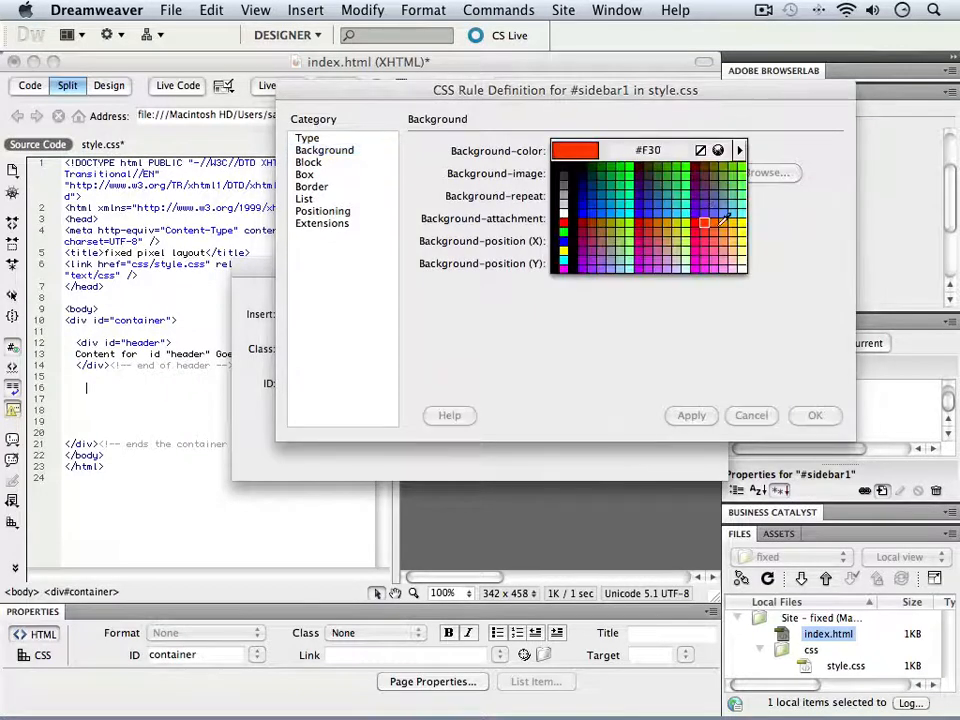
click(716, 182)
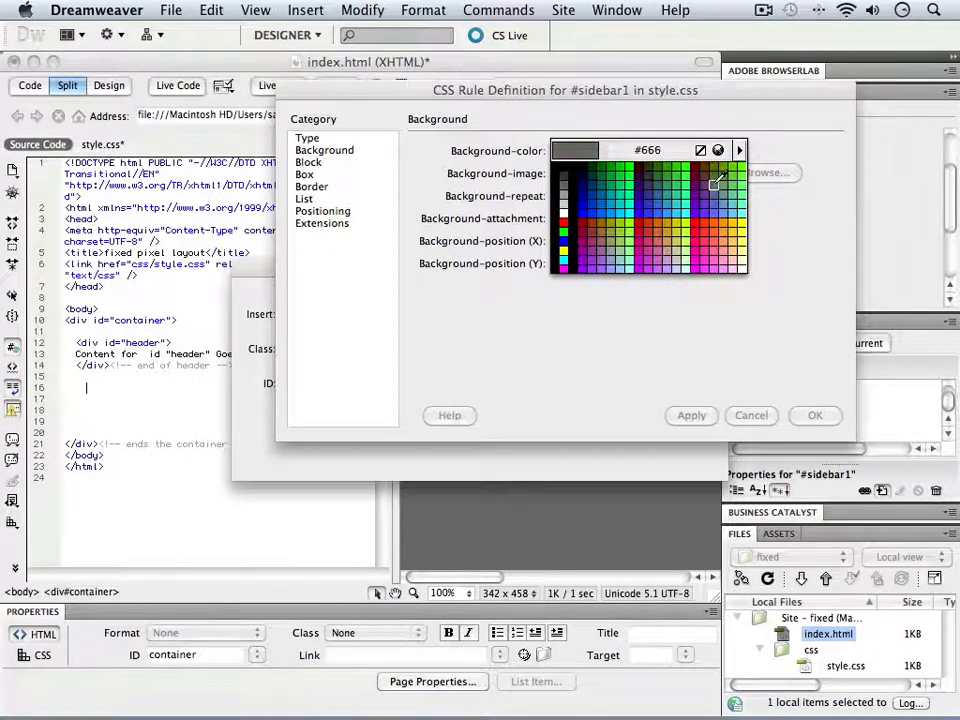
click(684, 208)
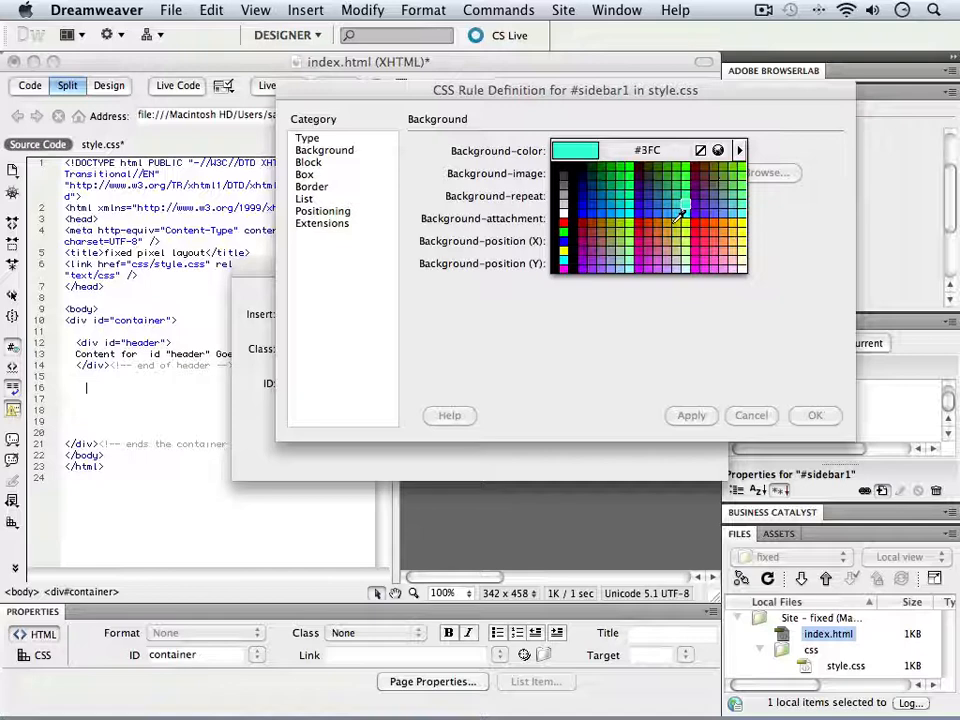
click(670, 238)
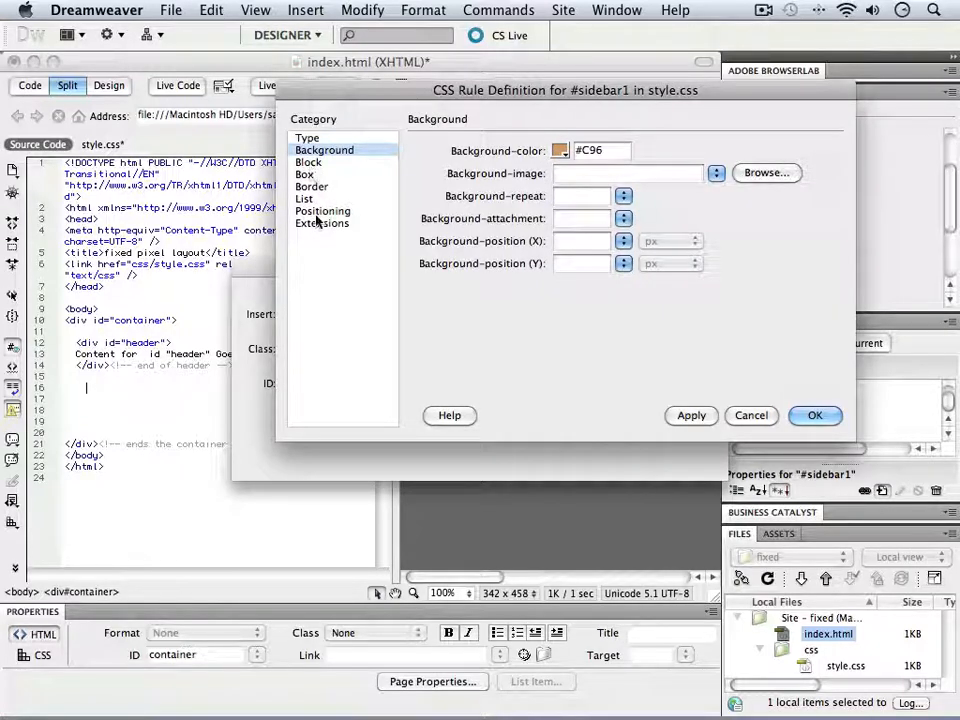
click(304, 174)
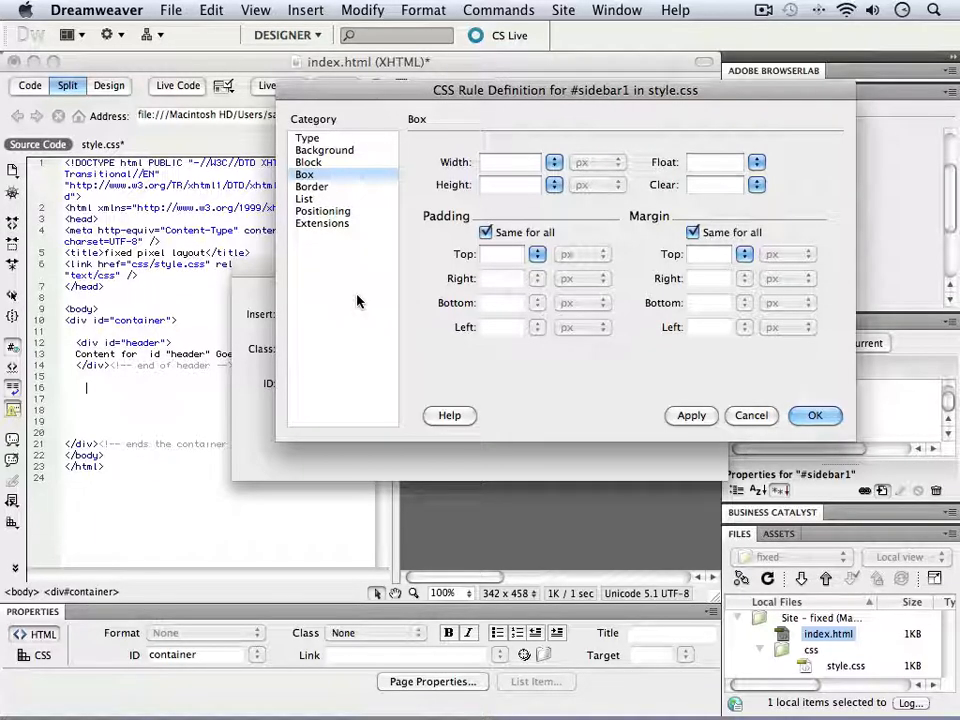
Give #sidebar1 a 180 px width and float left, then insert the div below the header
click(510, 162)
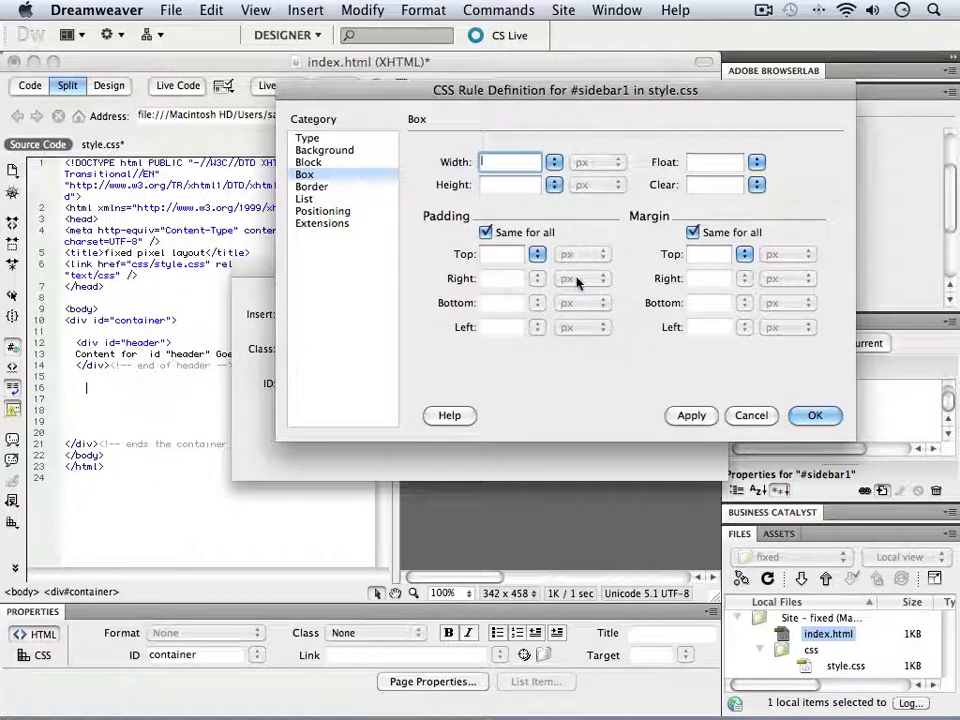
text(180)
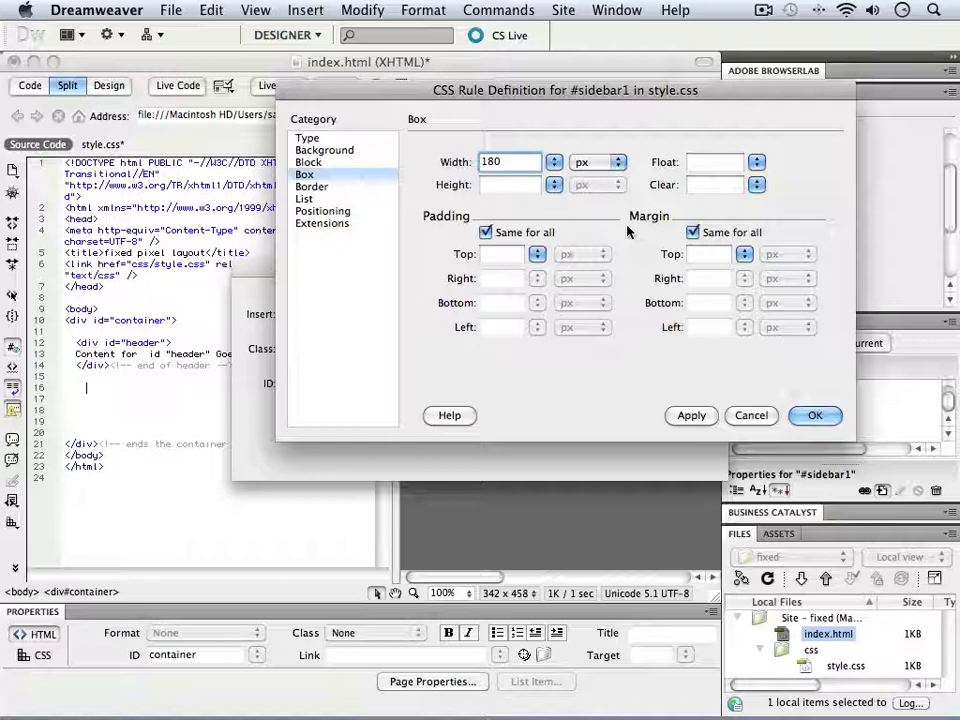
mouse_move(736, 196)
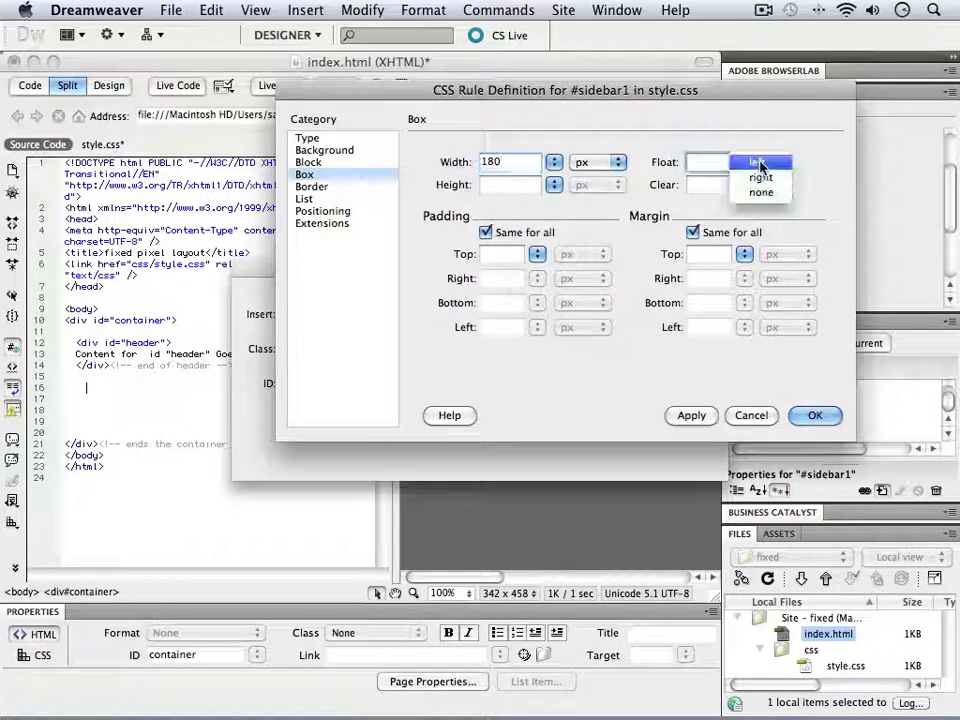
click(760, 162)
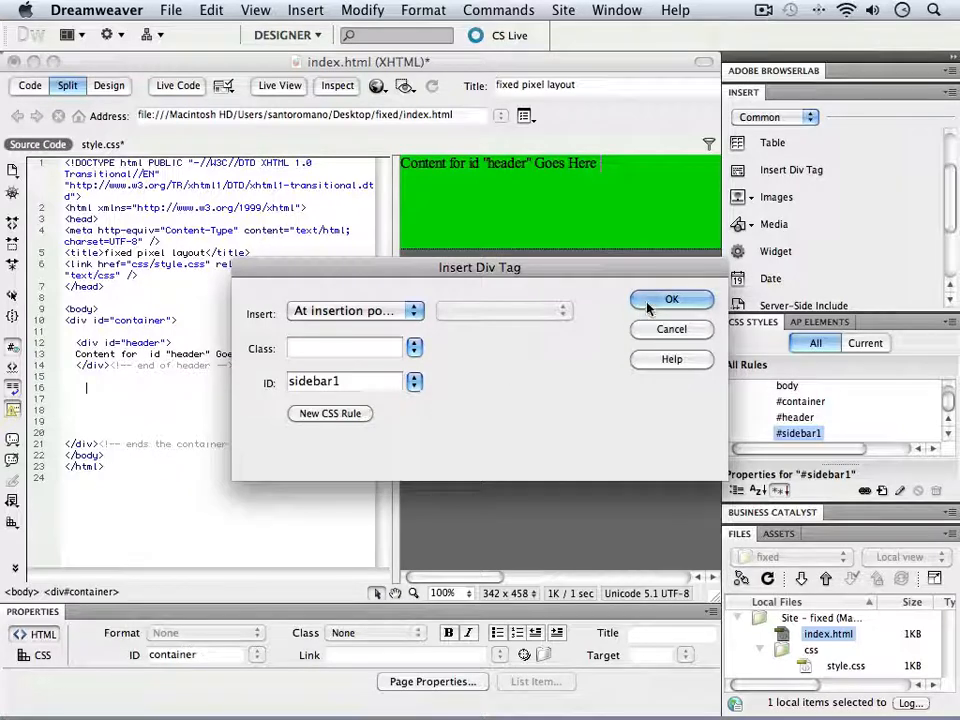
click(672, 300)
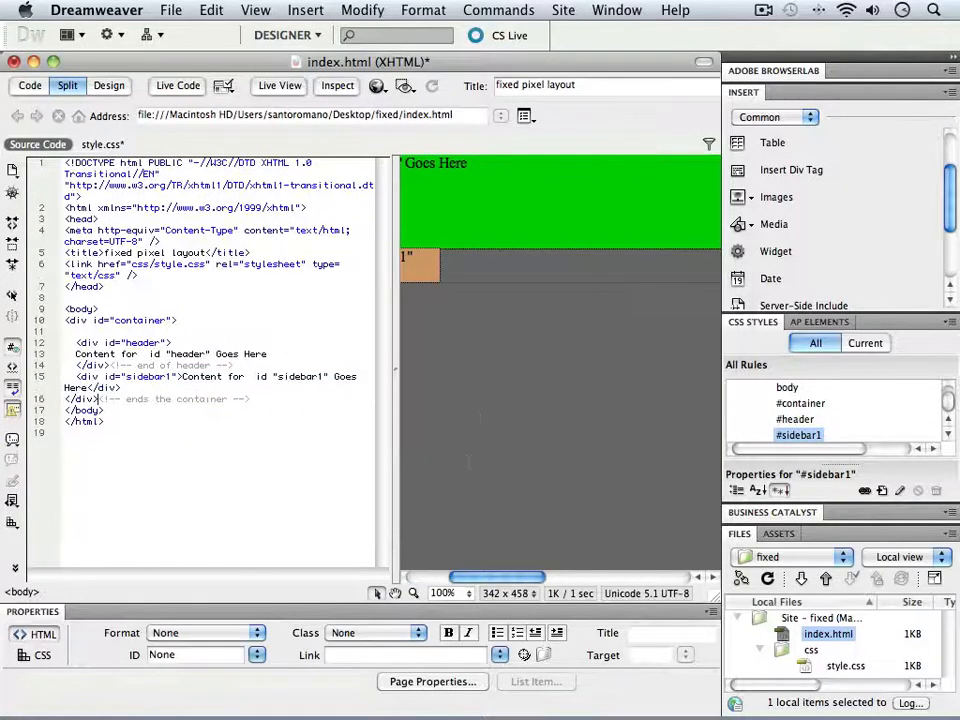
Scroll the code view left before previewing the layout in Safari
scroll(left, 3)
text(</div><!-- end of sidebar1 -->)
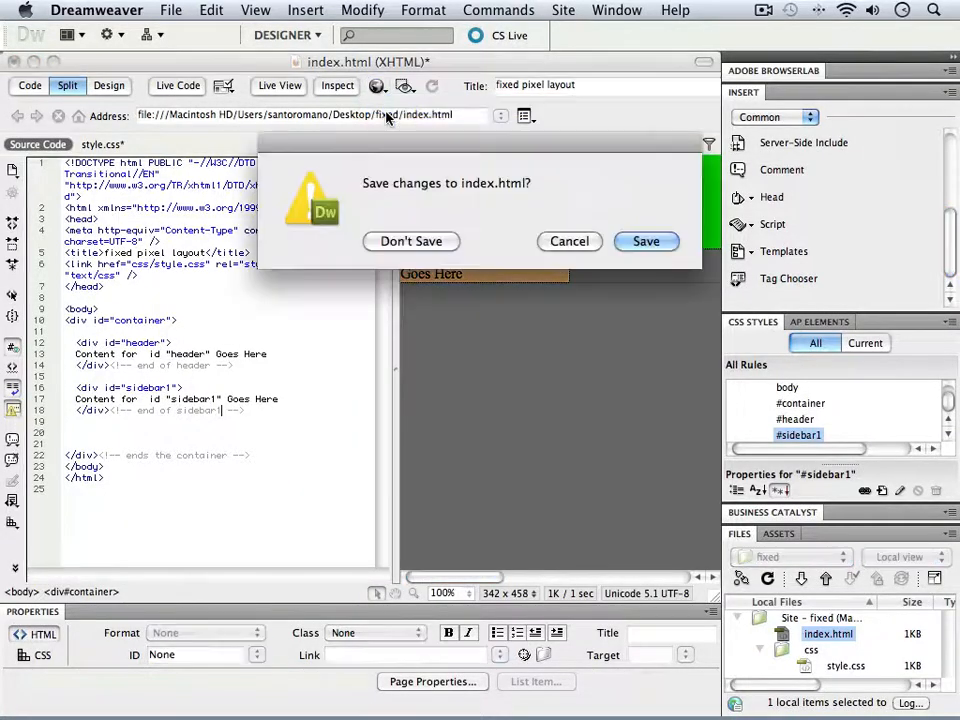
Save index.html and the dependent style.css so the page previews in Safari
click(646, 240)
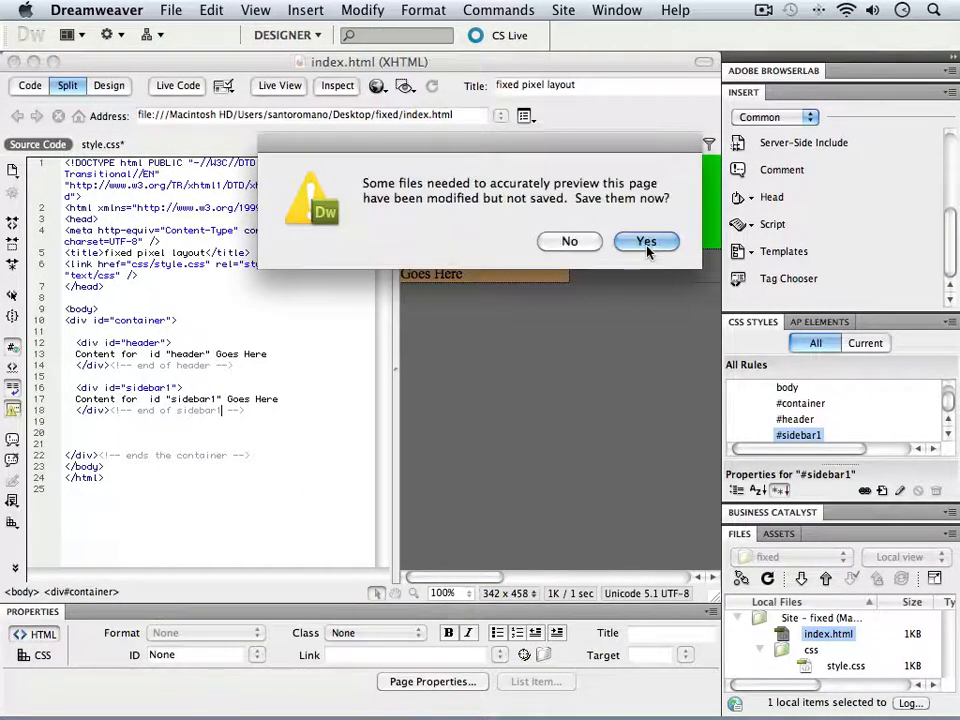
click(646, 240)
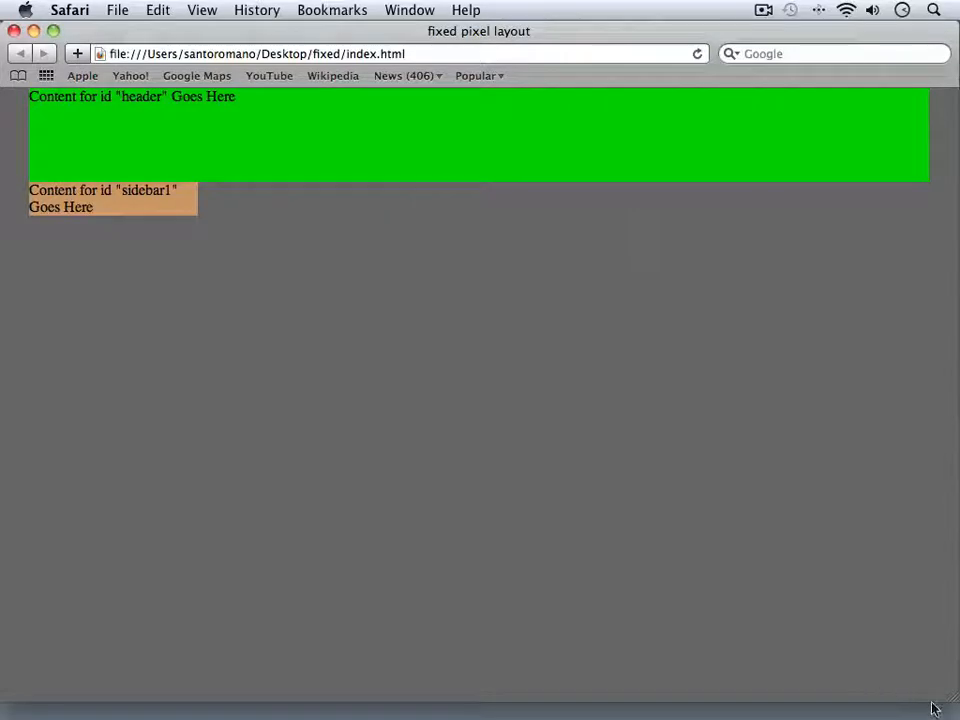
mouse_move(878, 688)
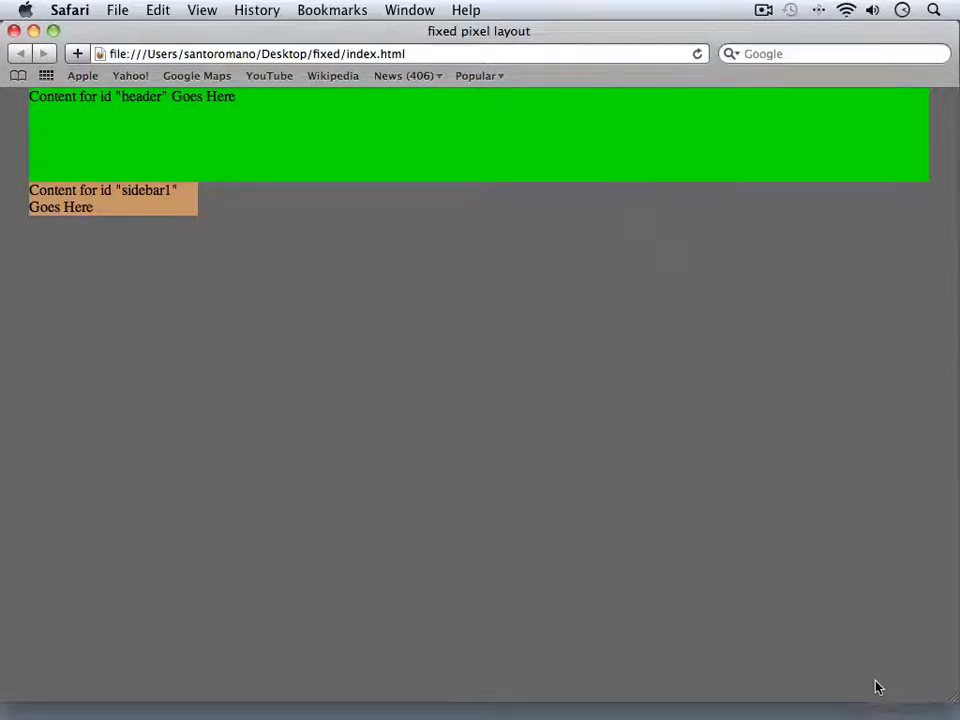